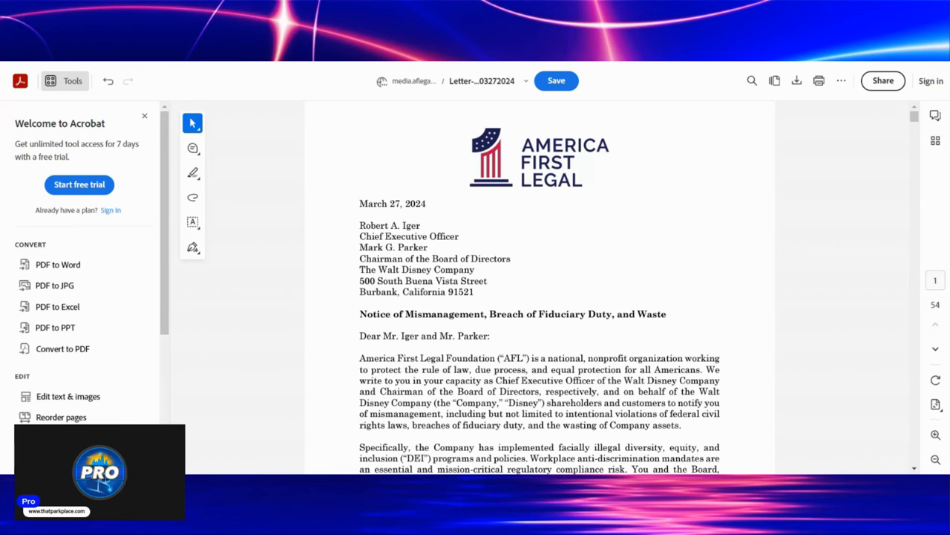
mouse_move(568, 199)
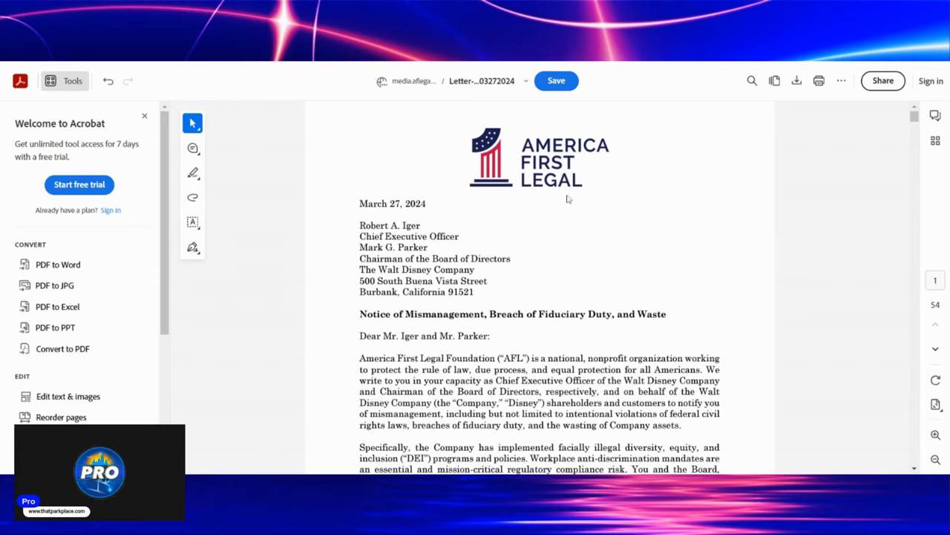
Scroll page 1 below the address block to the letter's opening paragraphs
scroll("down", 3)
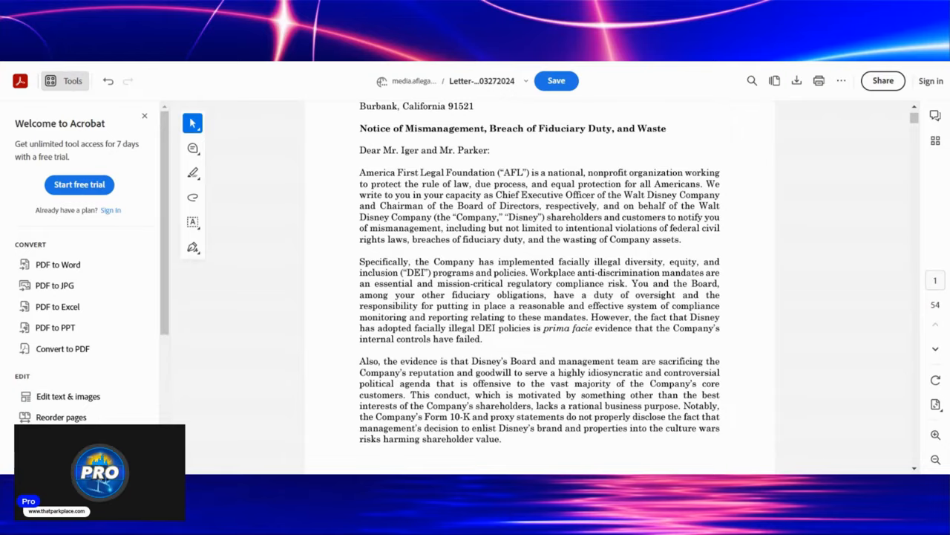
scroll("down", 3)
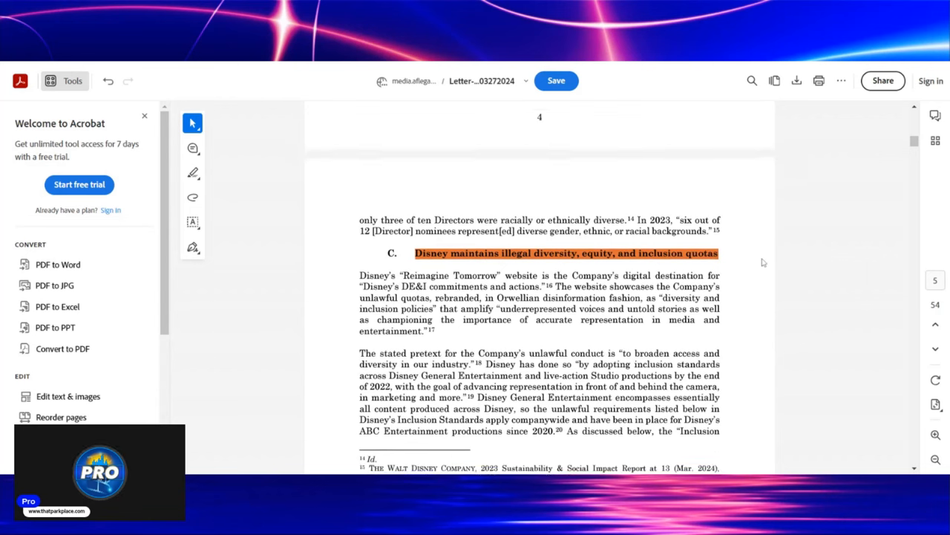
Scroll past the page 5 footnotes to page 6's Inclusion Standards quota list
scroll("down", 3)
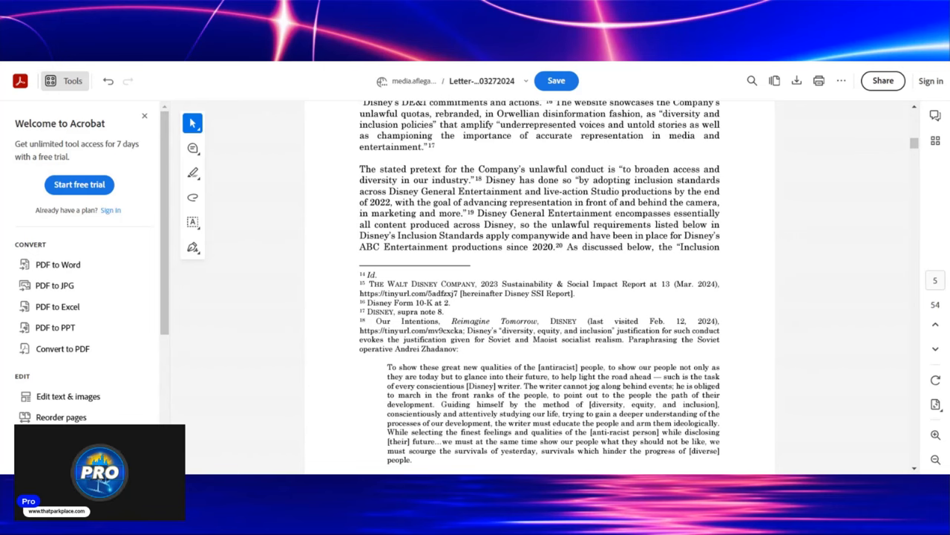
scroll("down", 3)
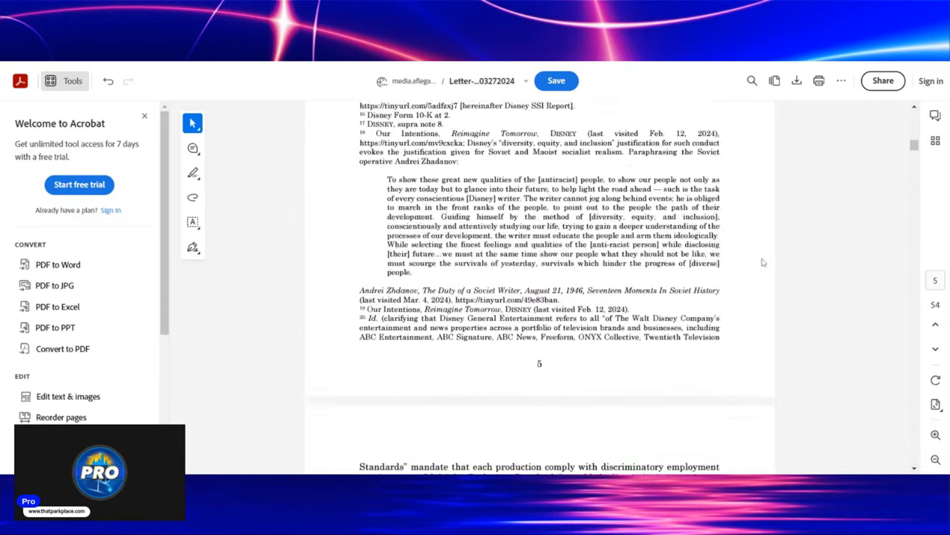
scroll("down", 3)
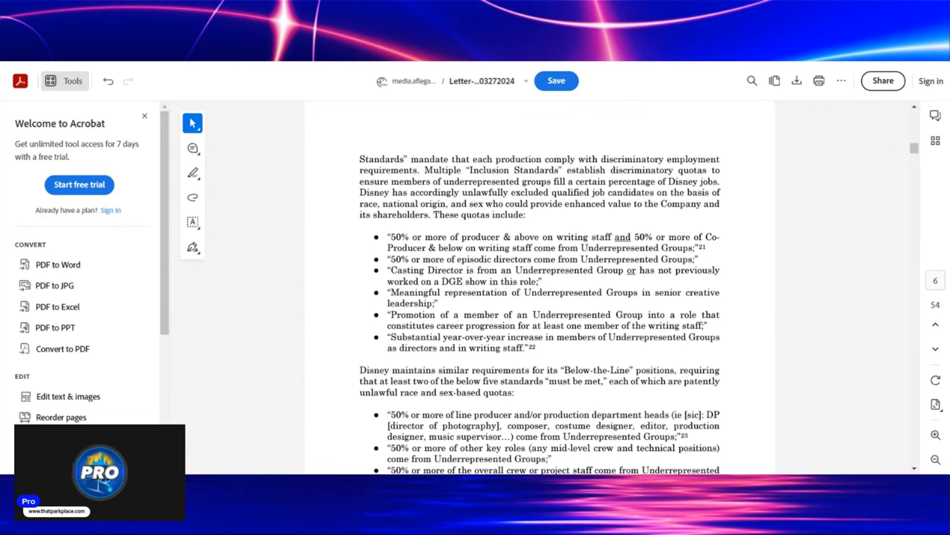
Scroll through pages 6–9 to the 'Management's failure to disclose' heading
scroll("down", 3)
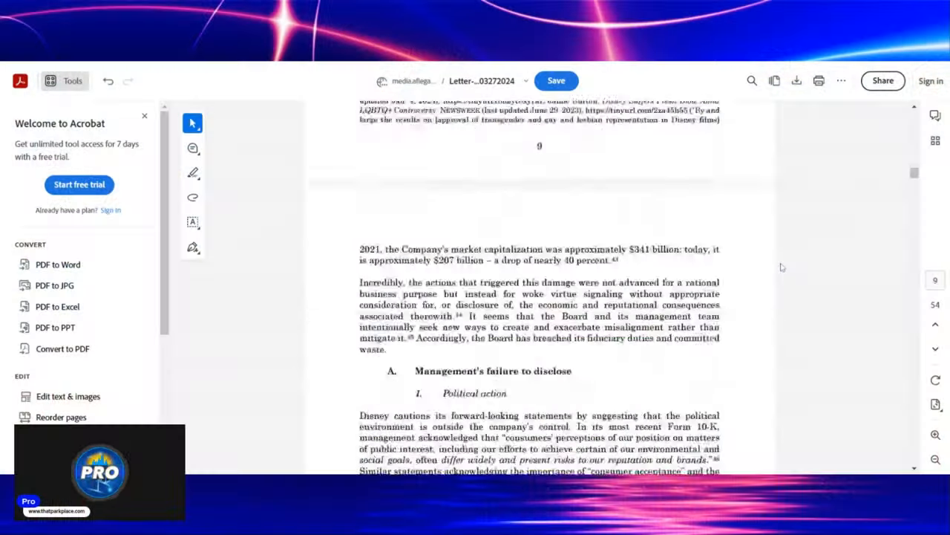
Scroll to section B on customer misalignment and the bottom of page 12
scroll("down", 3)
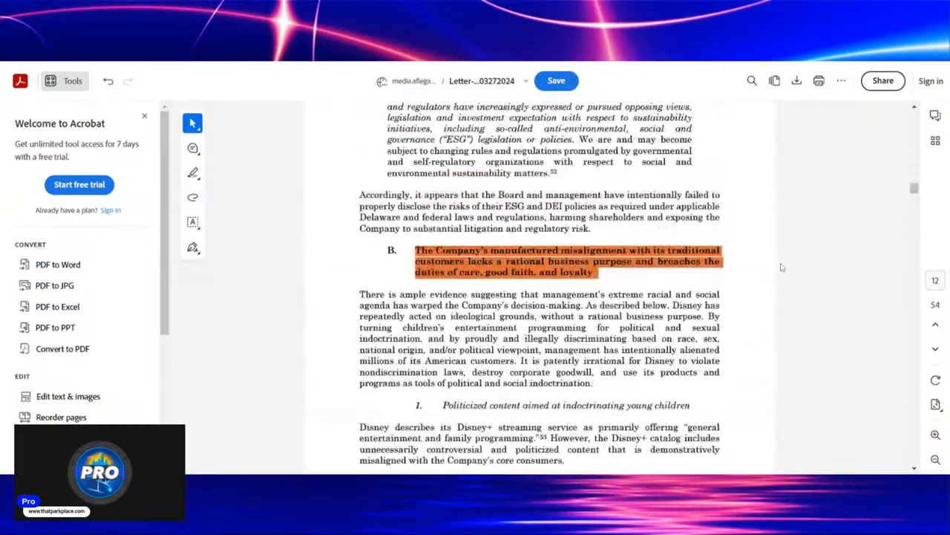
scroll("down", 3)
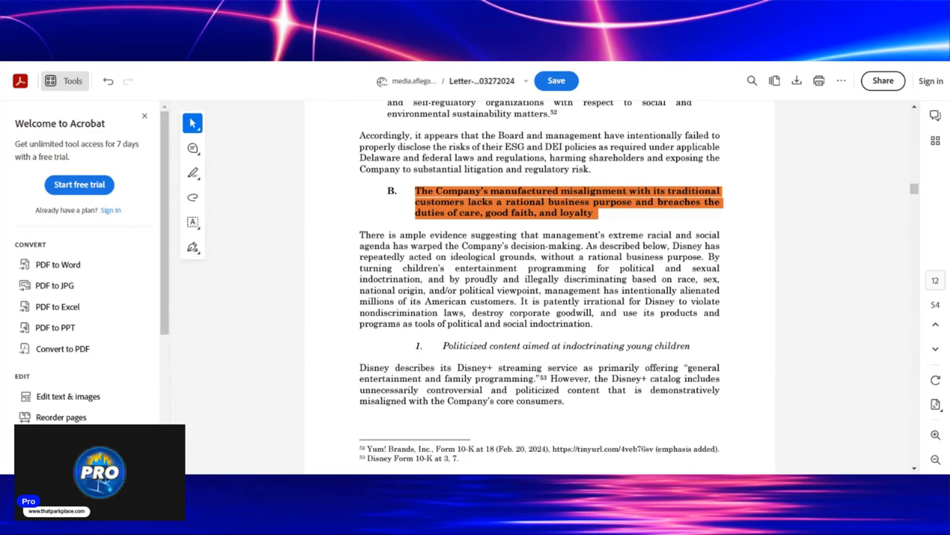
mouse_move(770, 283)
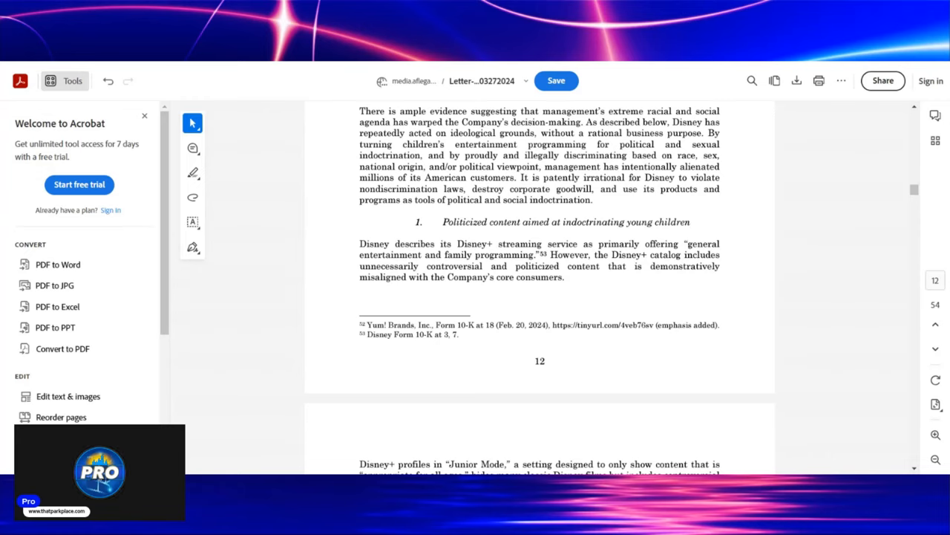
Scroll to page 13's paragraph on Disney+ Junior Mode profiles
scroll("down", 3)
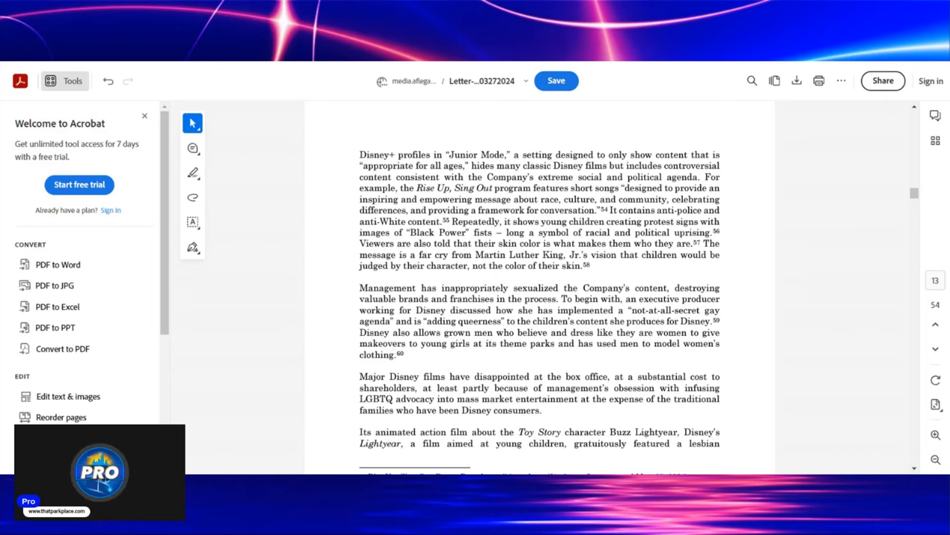
Scroll down page 13 to show footnotes 54 through 60
scroll("down", 3)
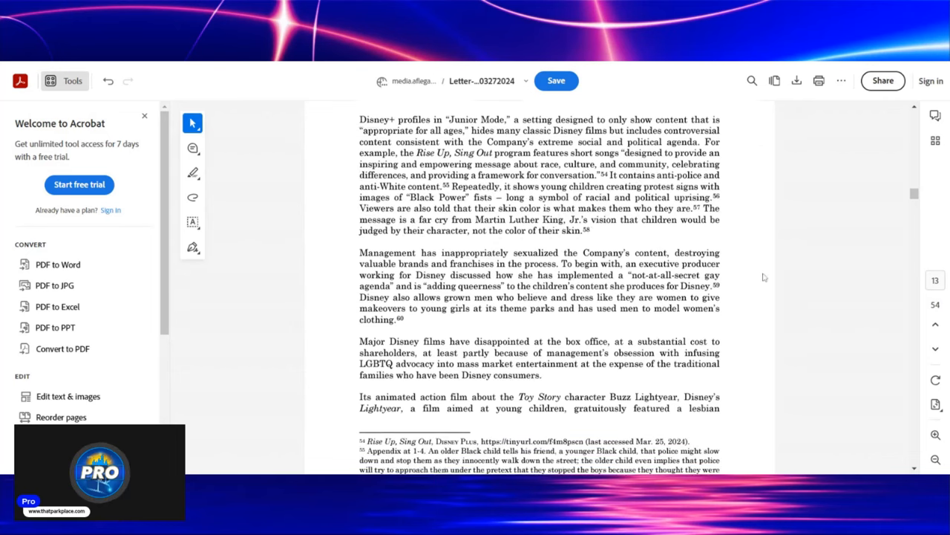
scroll("down", 3)
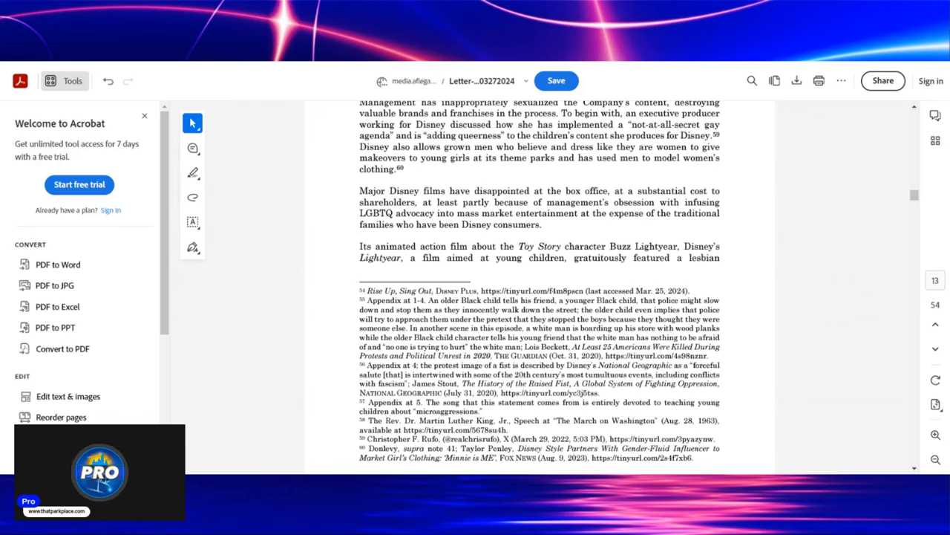
scroll("down", 3)
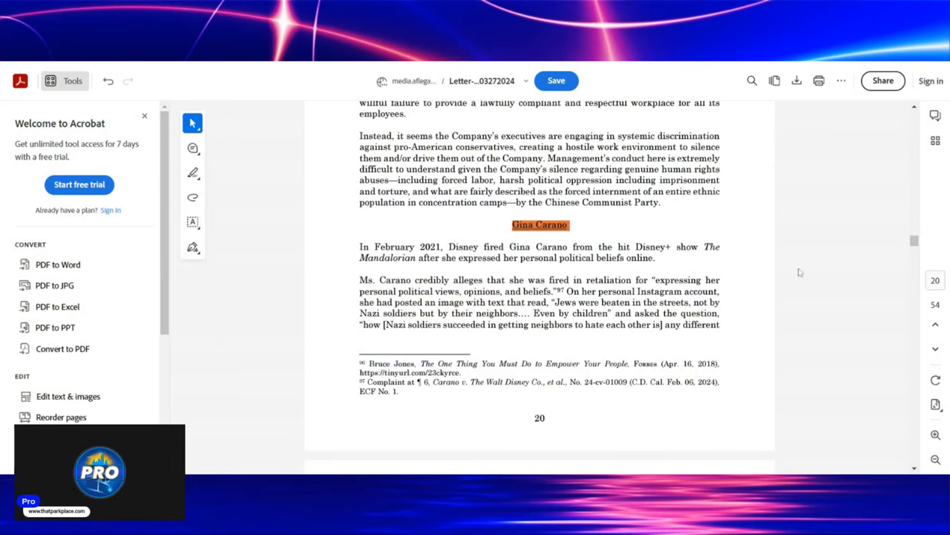
mouse_move(802, 267)
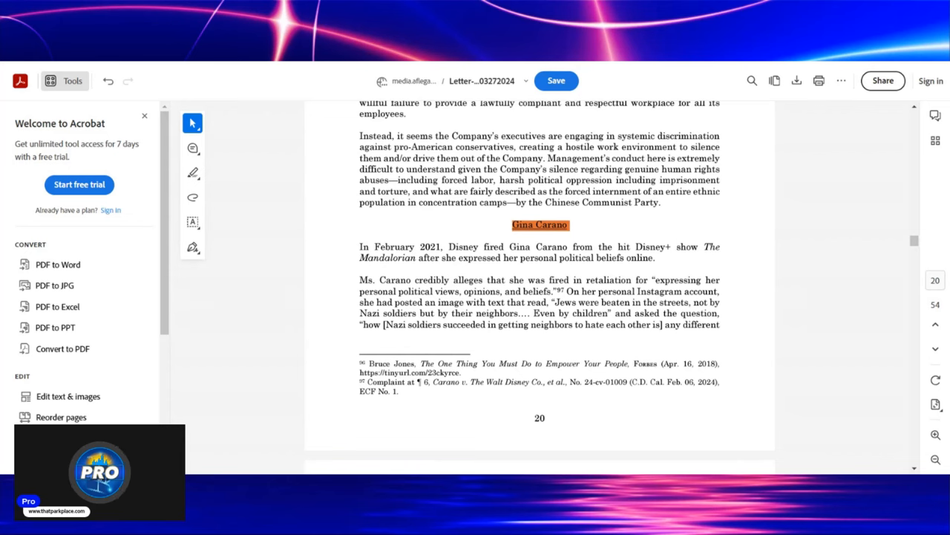
Scroll past the Gina Carano firing section to page 21 and open Find
scroll("down", 3)
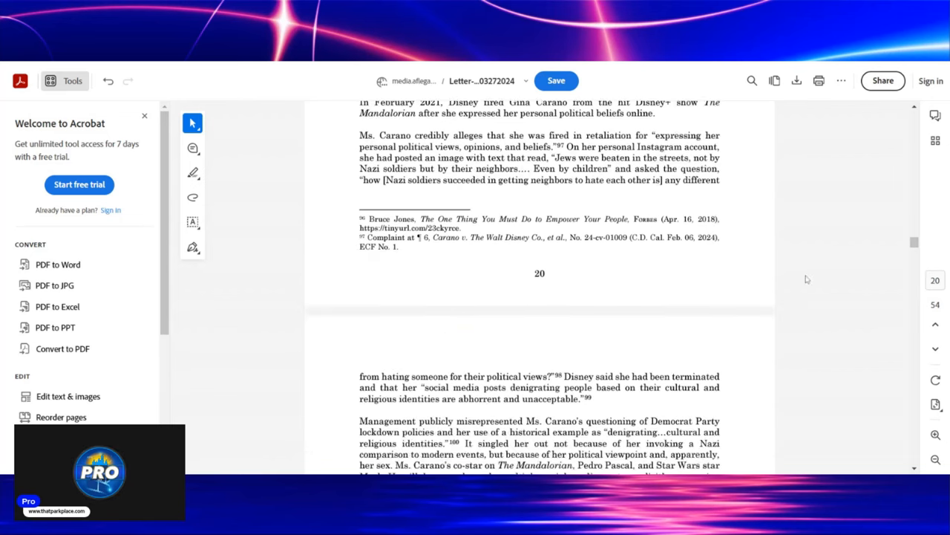
scroll("down", 3)
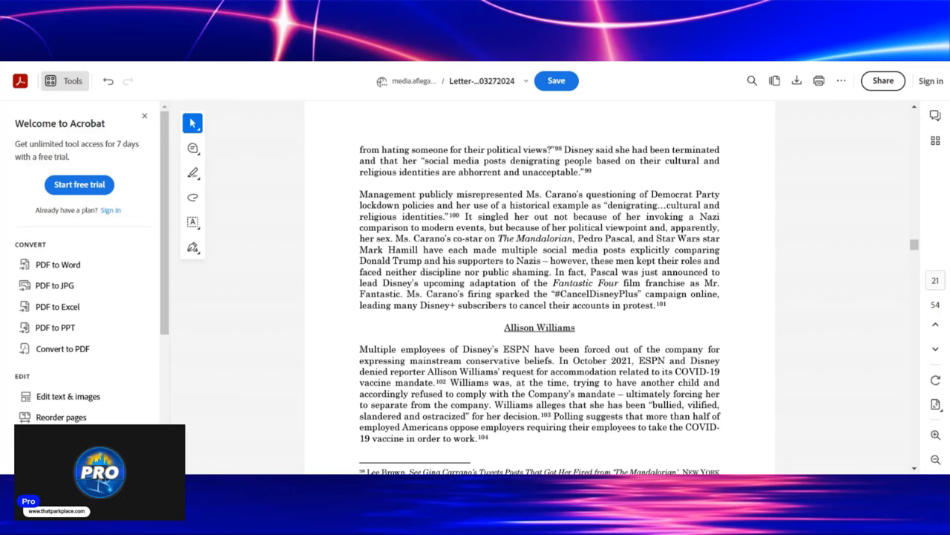
scroll("down", 3)
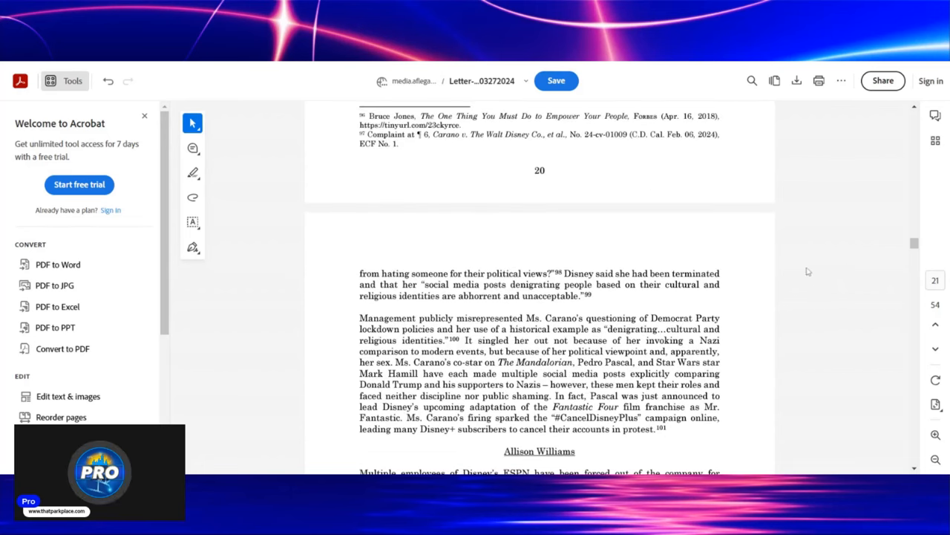
left_click(752, 80)
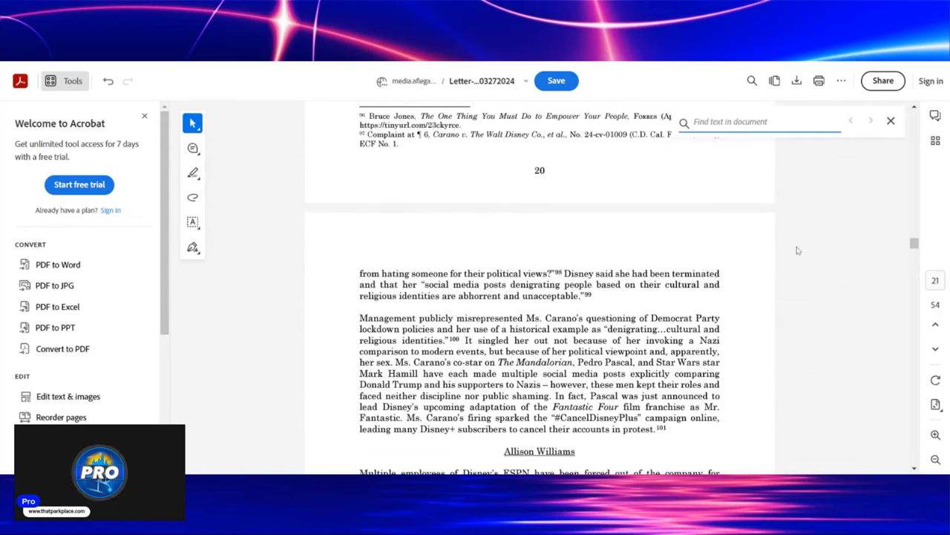
Search for 'last jd' to reach the page 14 Star Wars directors passage
type("last jd")
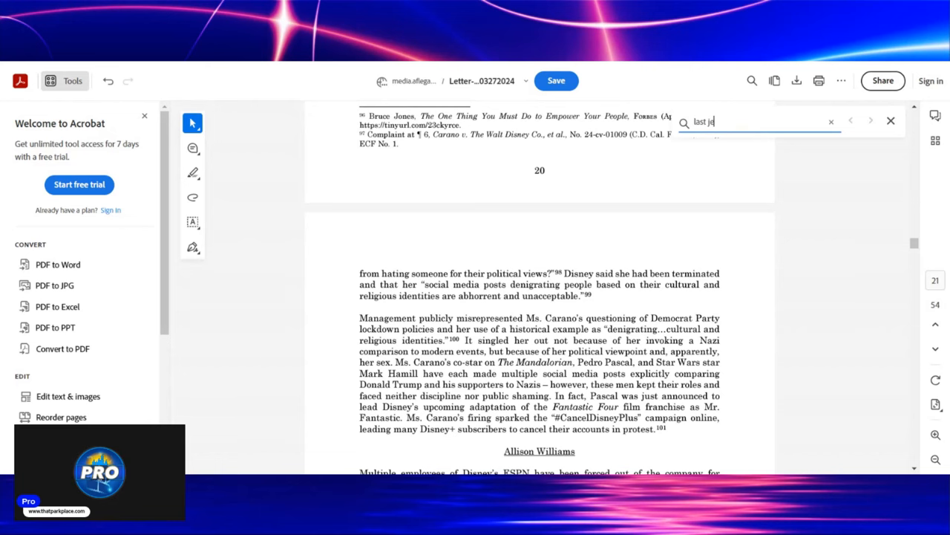
key("Enter")
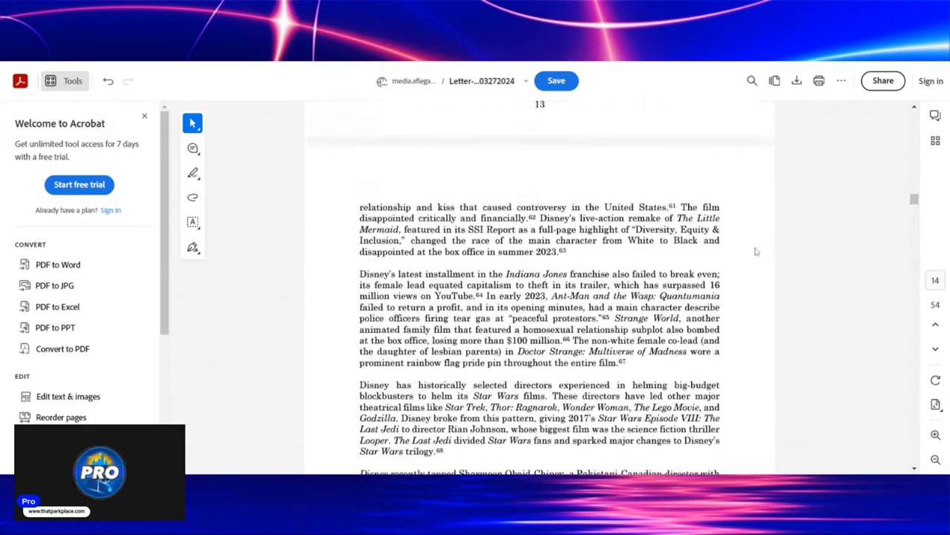
scroll("down", 3)
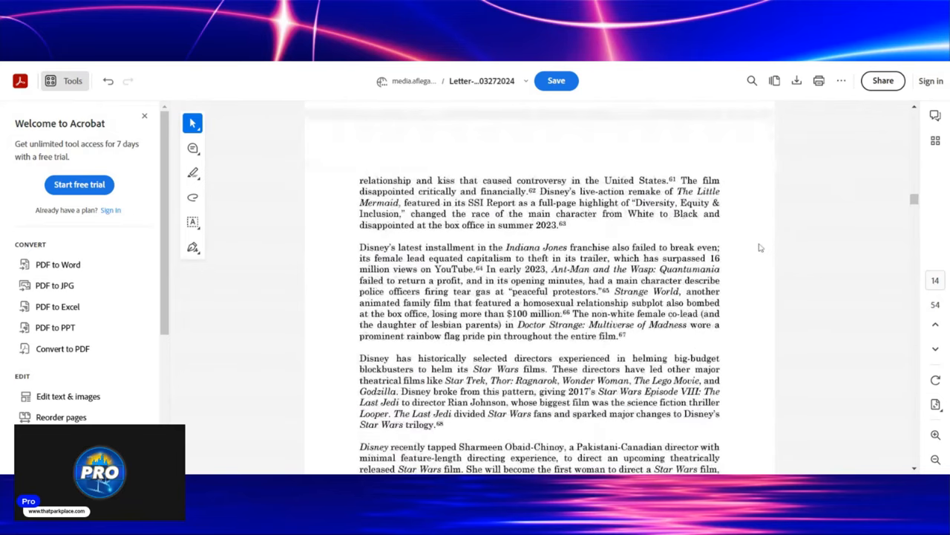
scroll("down", 3)
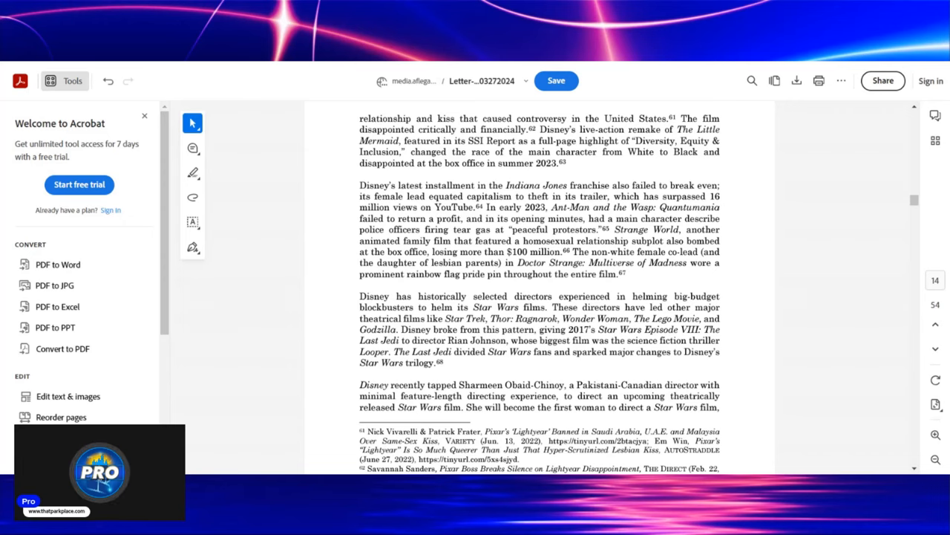
scroll("down", 3)
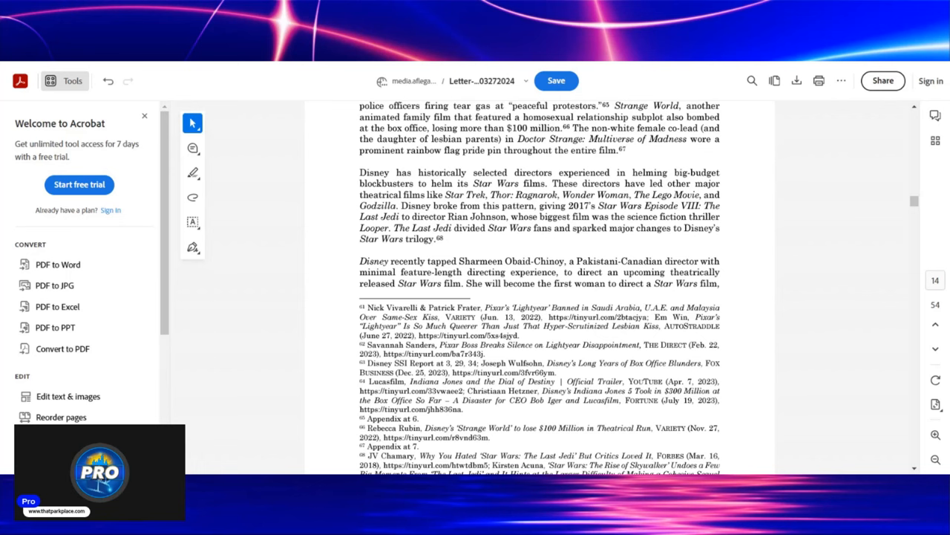
Scroll past page 14's footnotes onto page 15's Snow White backlash section
scroll("down", 3)
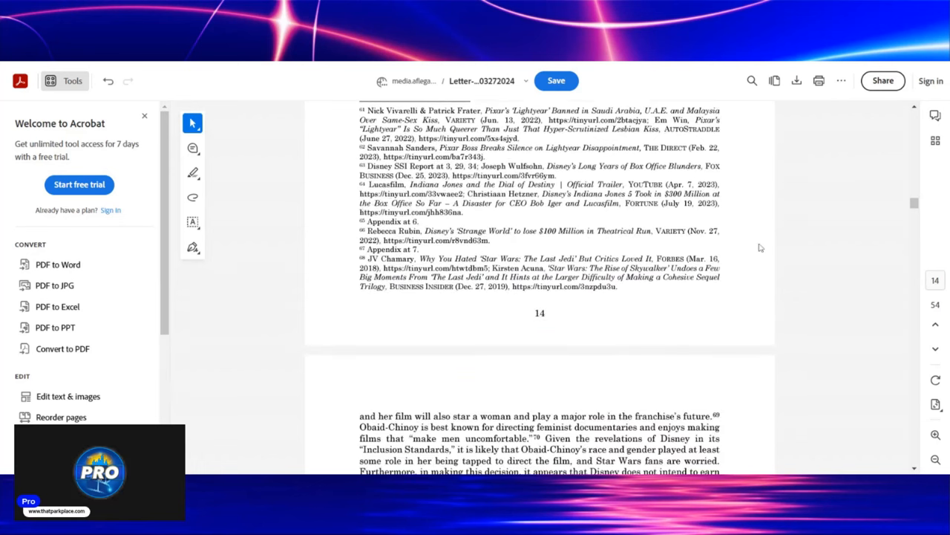
scroll("down", 3)
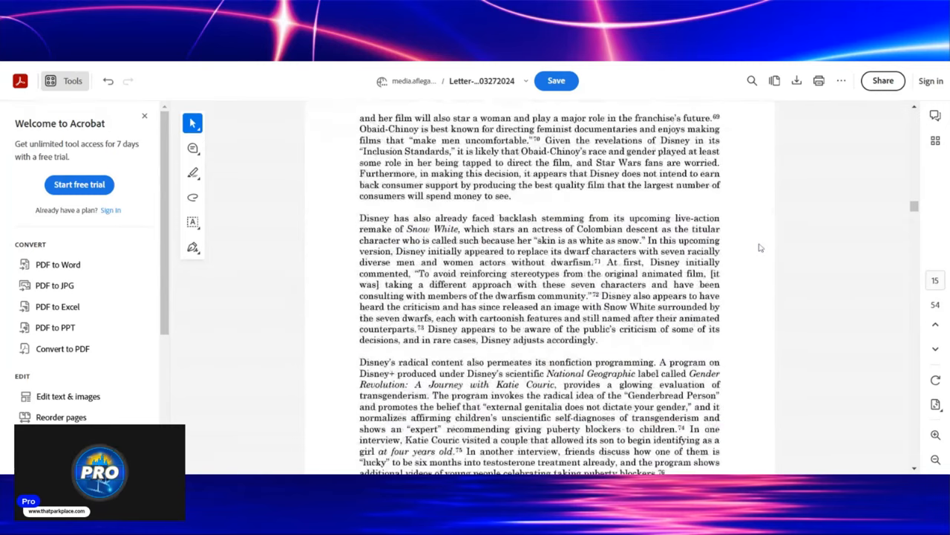